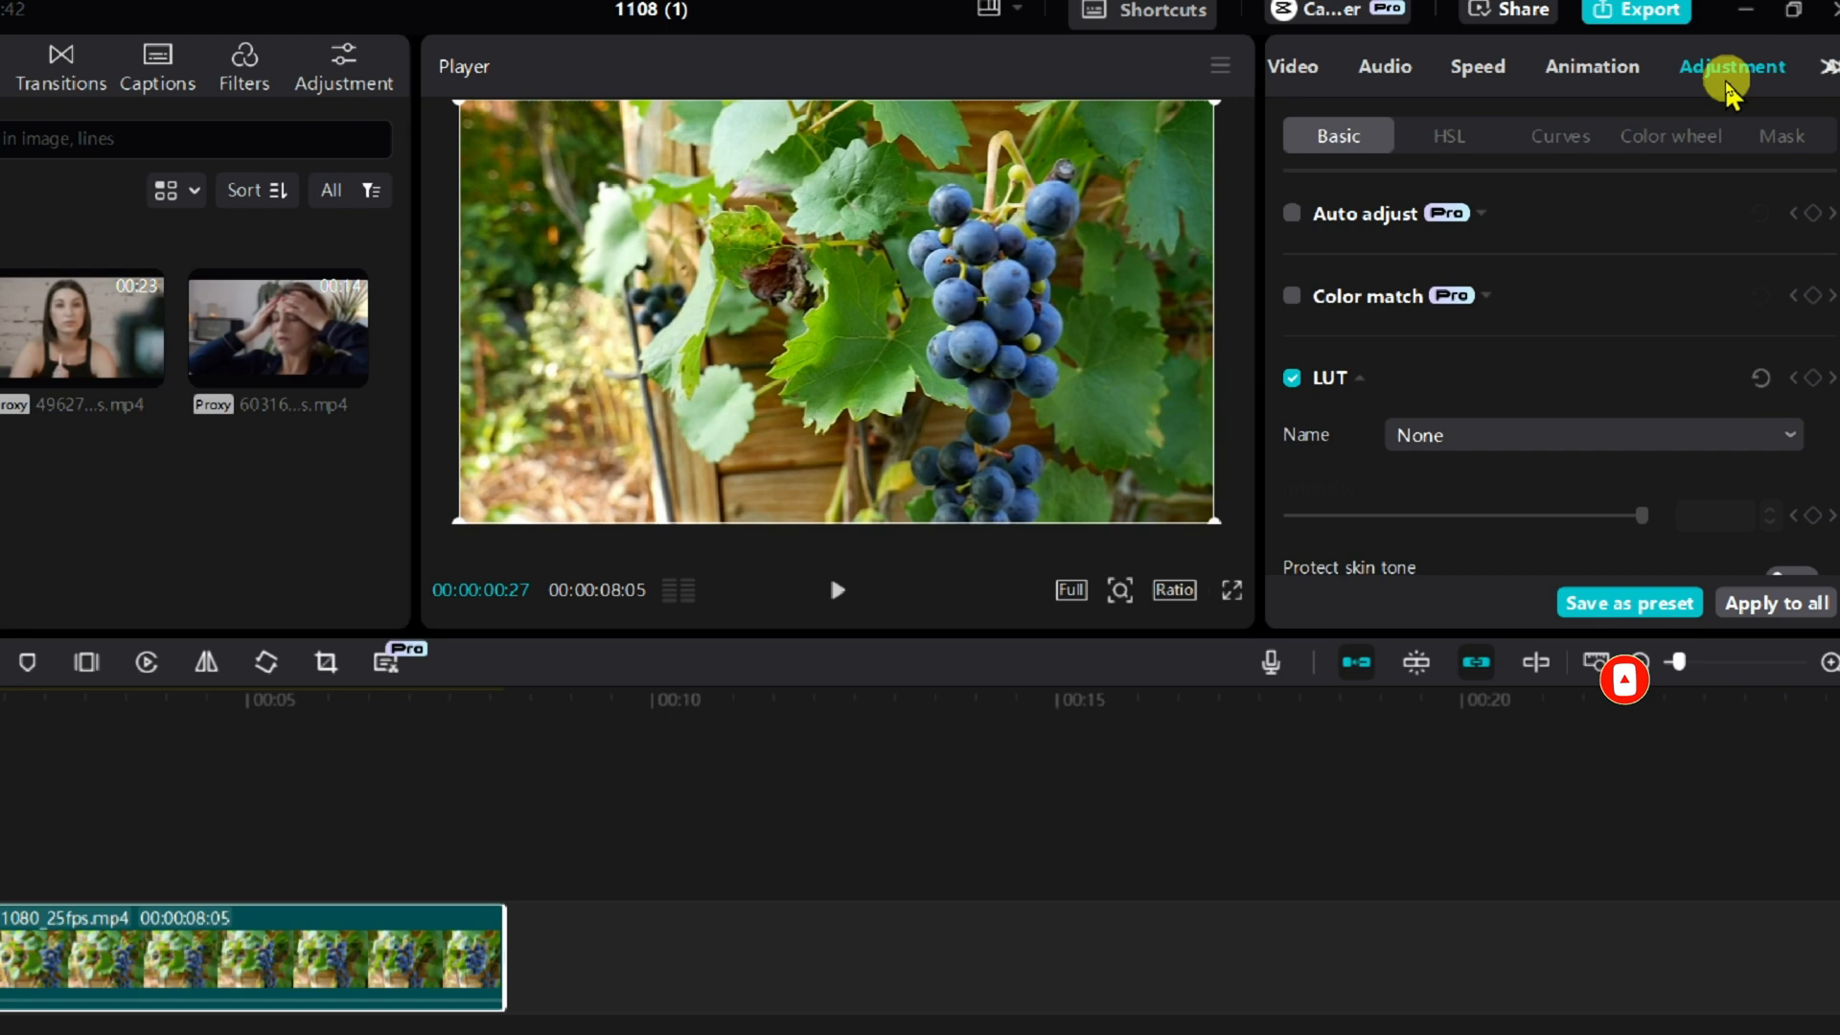
- Raise the grapes clip's blue HSL saturation to 92
left_click(1421, 136)
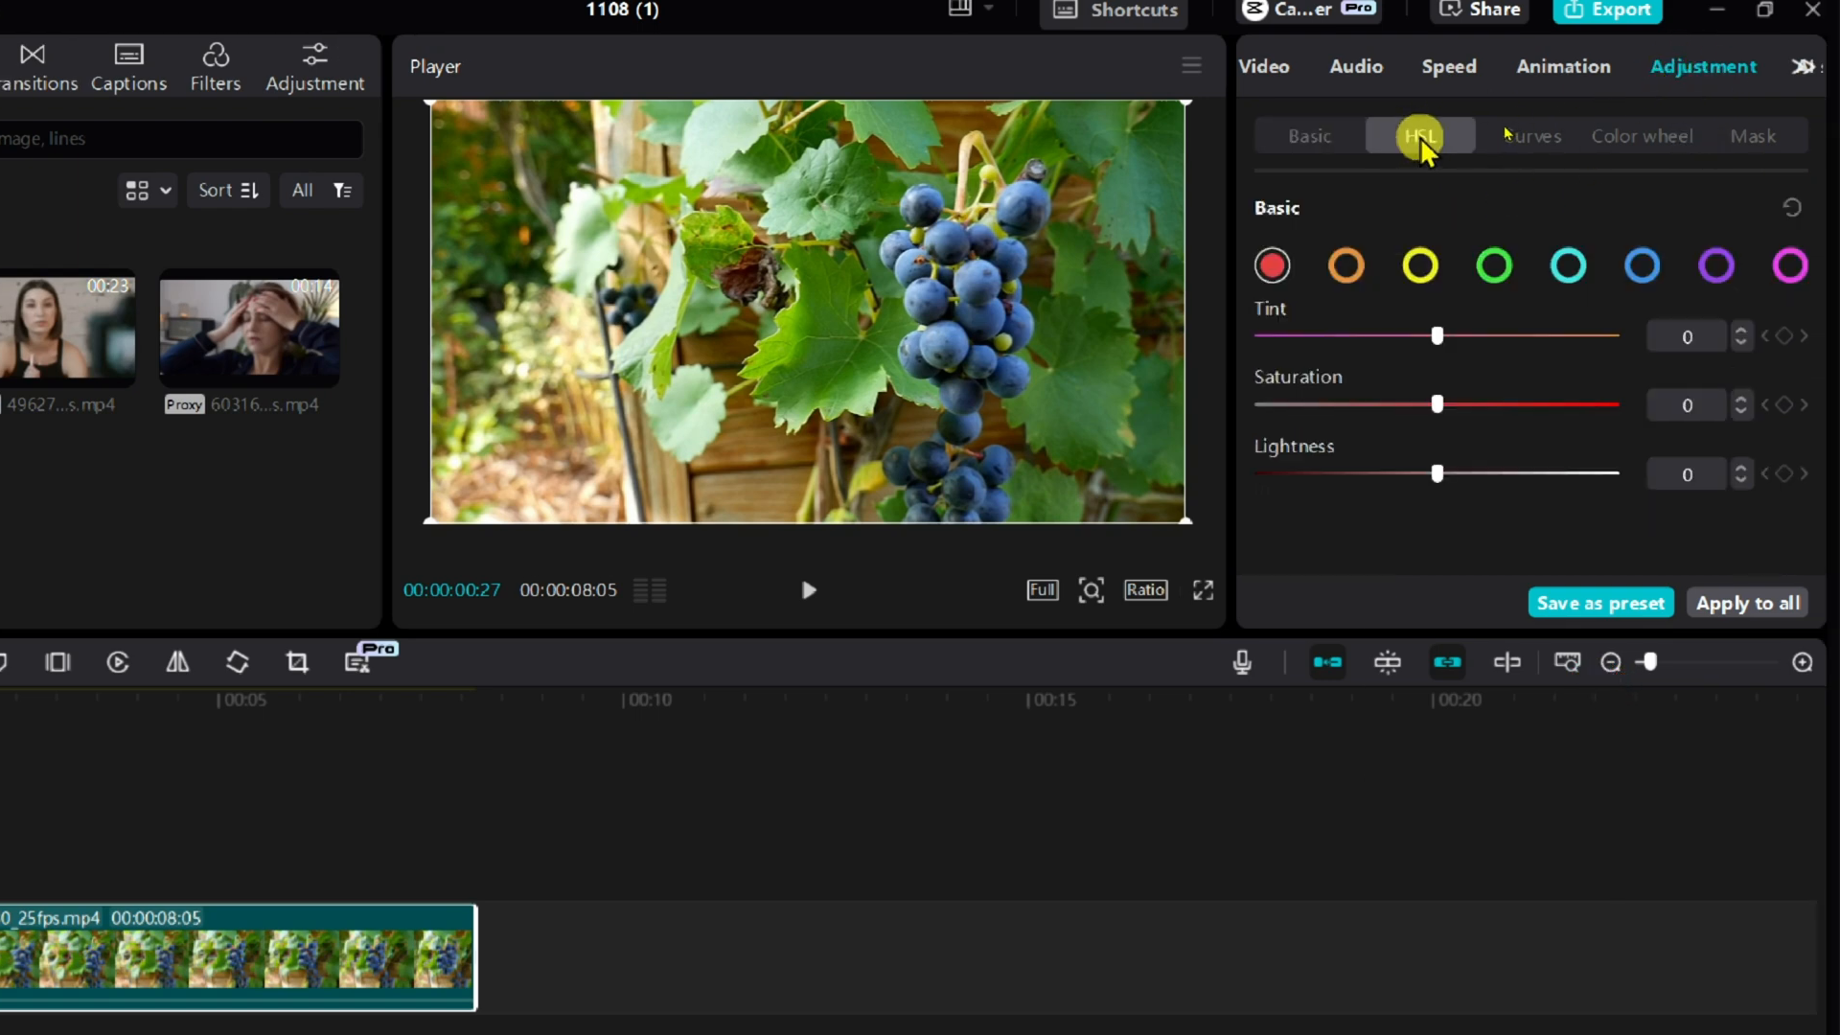
left_click(1642, 266)
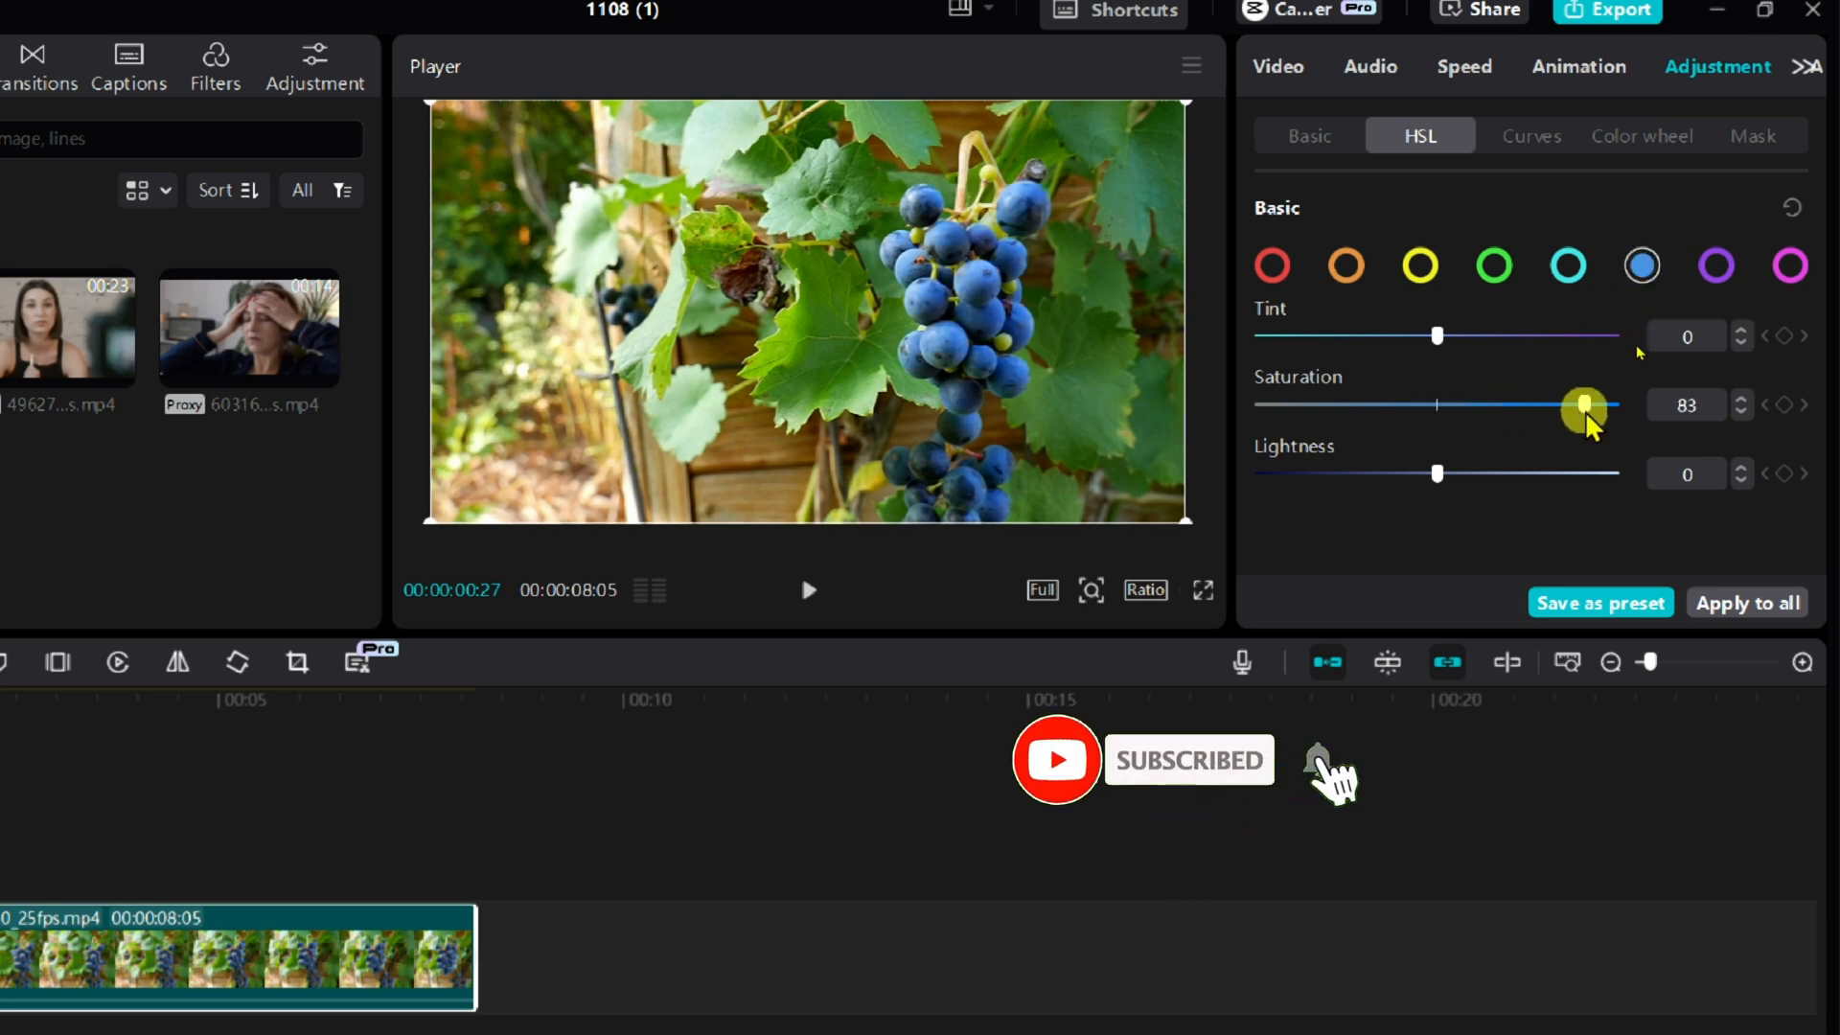
left_click_drag(1584, 404, 1596, 405)
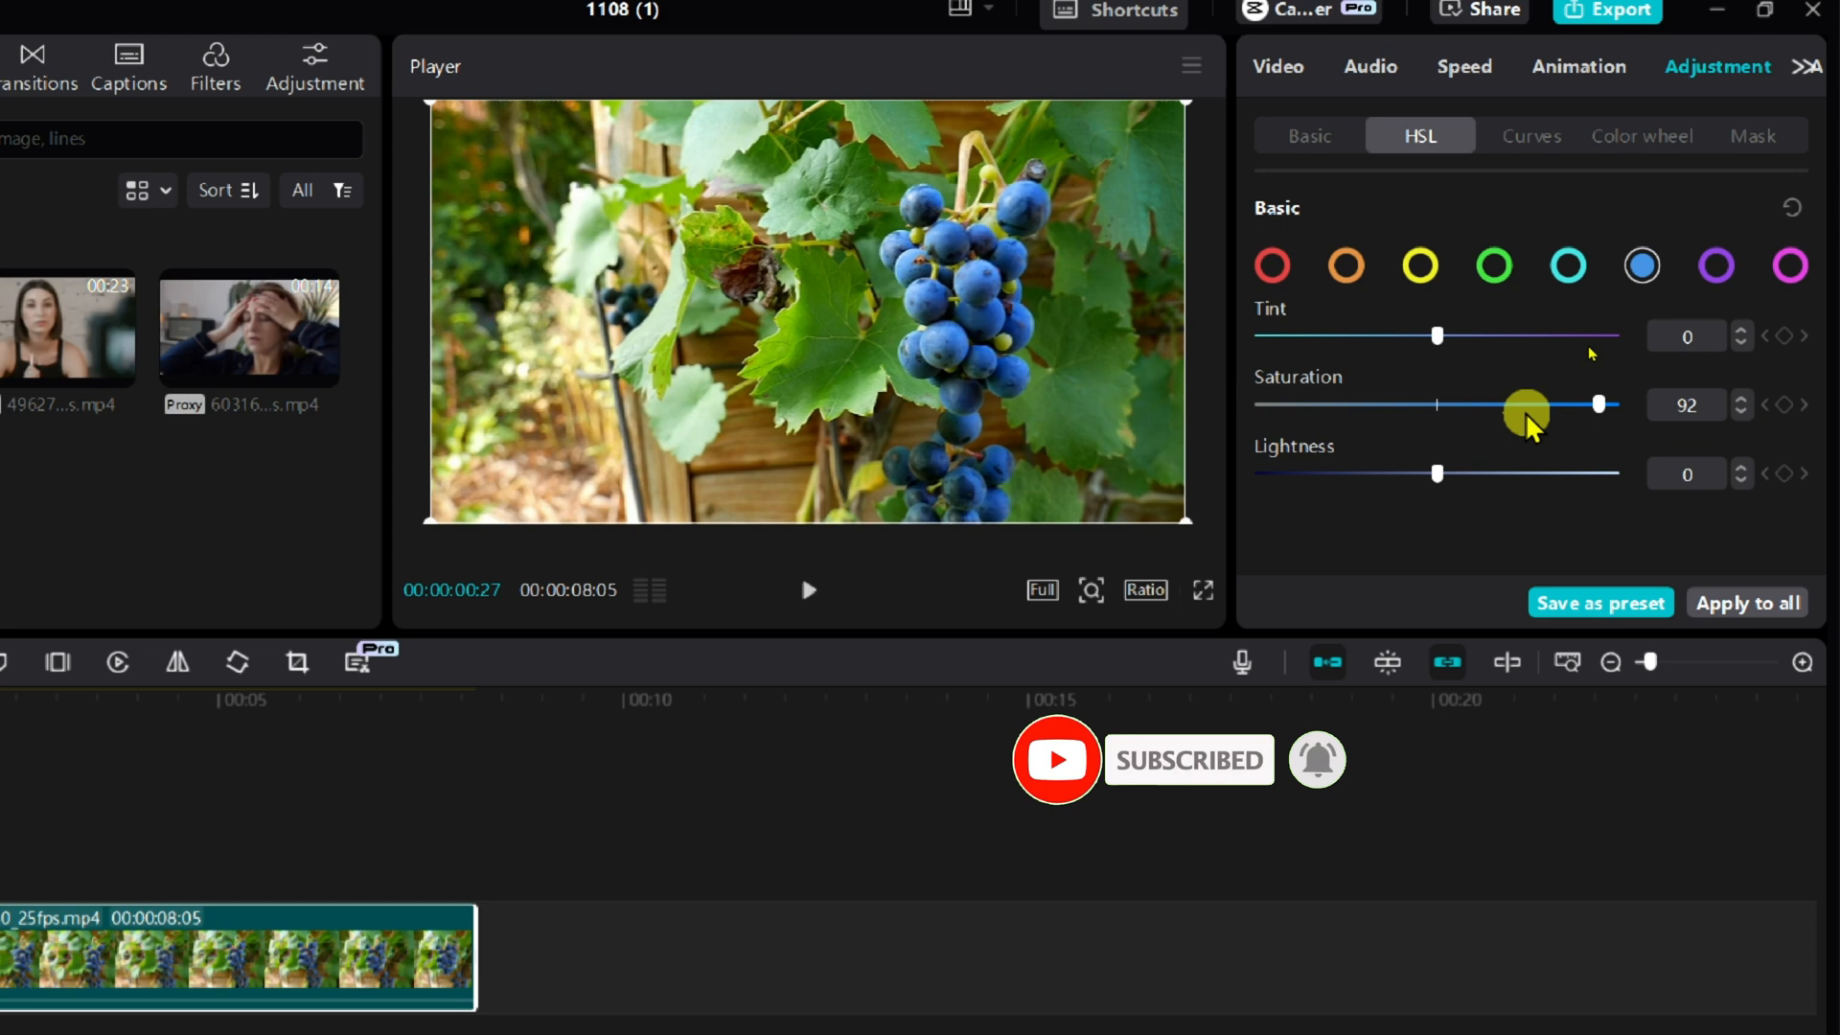
- Set saturation to -100 for magenta, red and the other non-blue HSL colours
left_click(1714, 266)
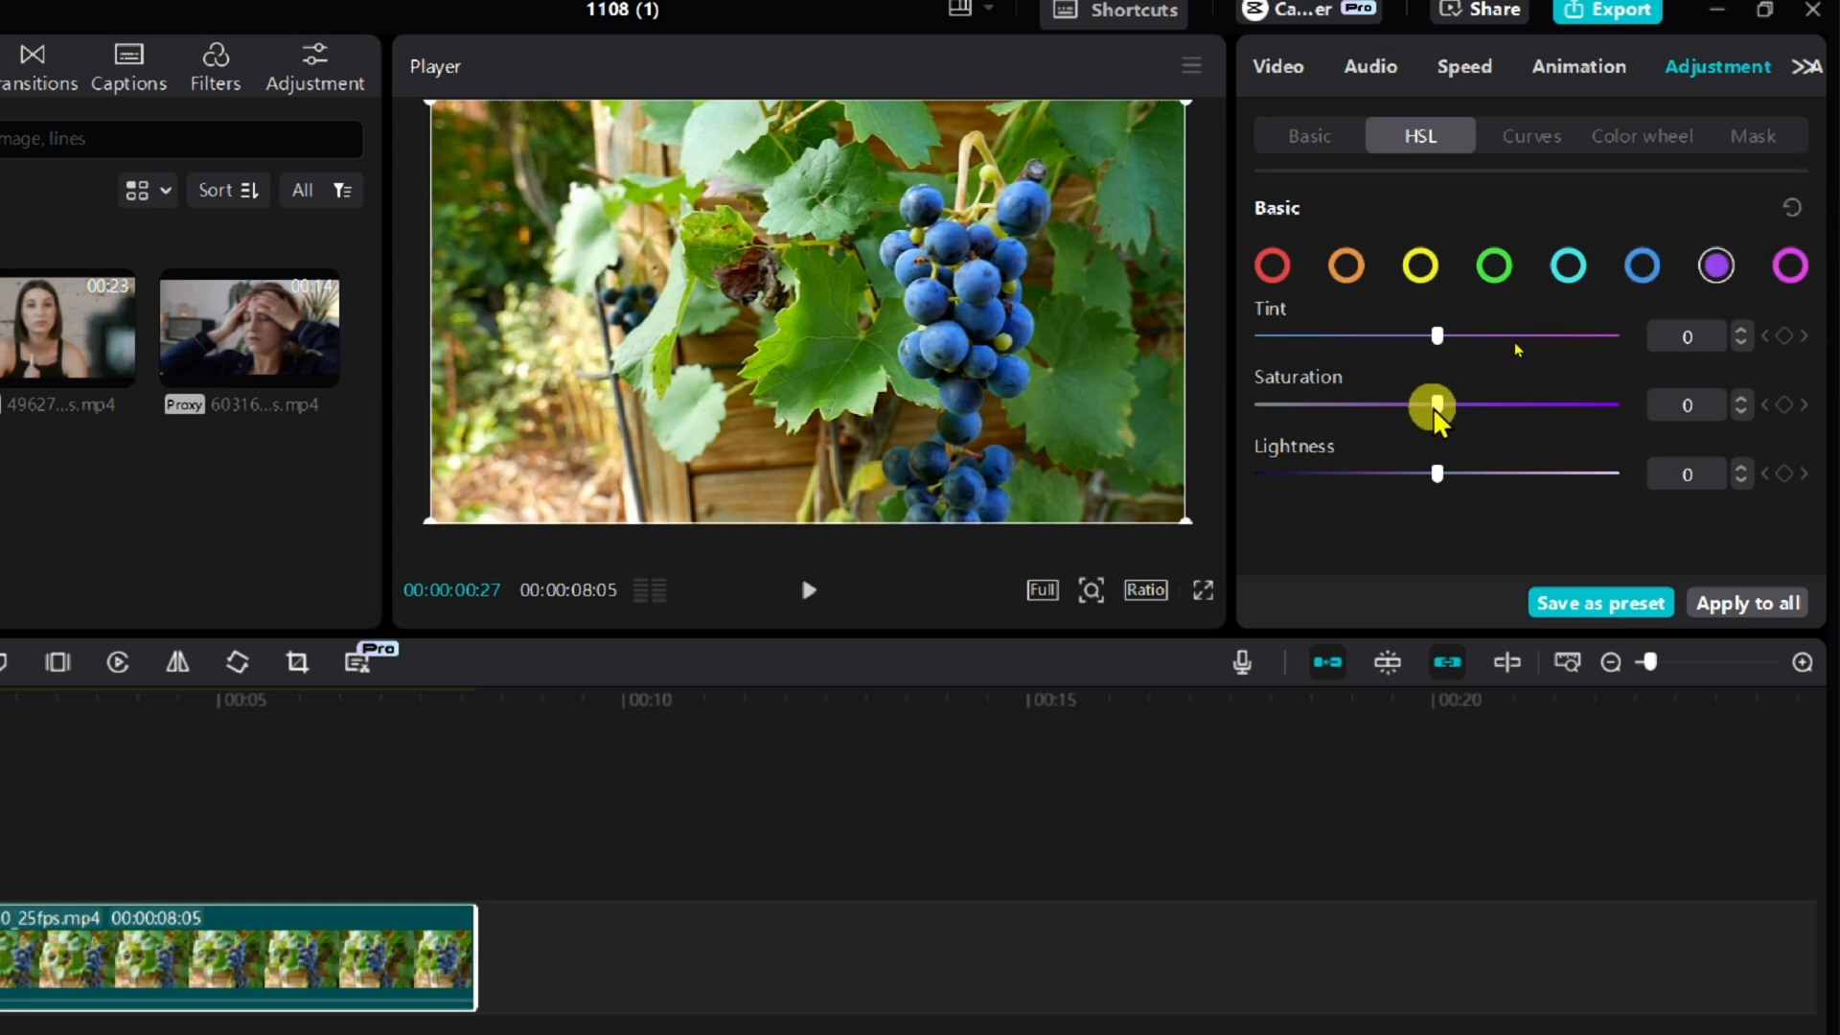
left_click(1790, 265)
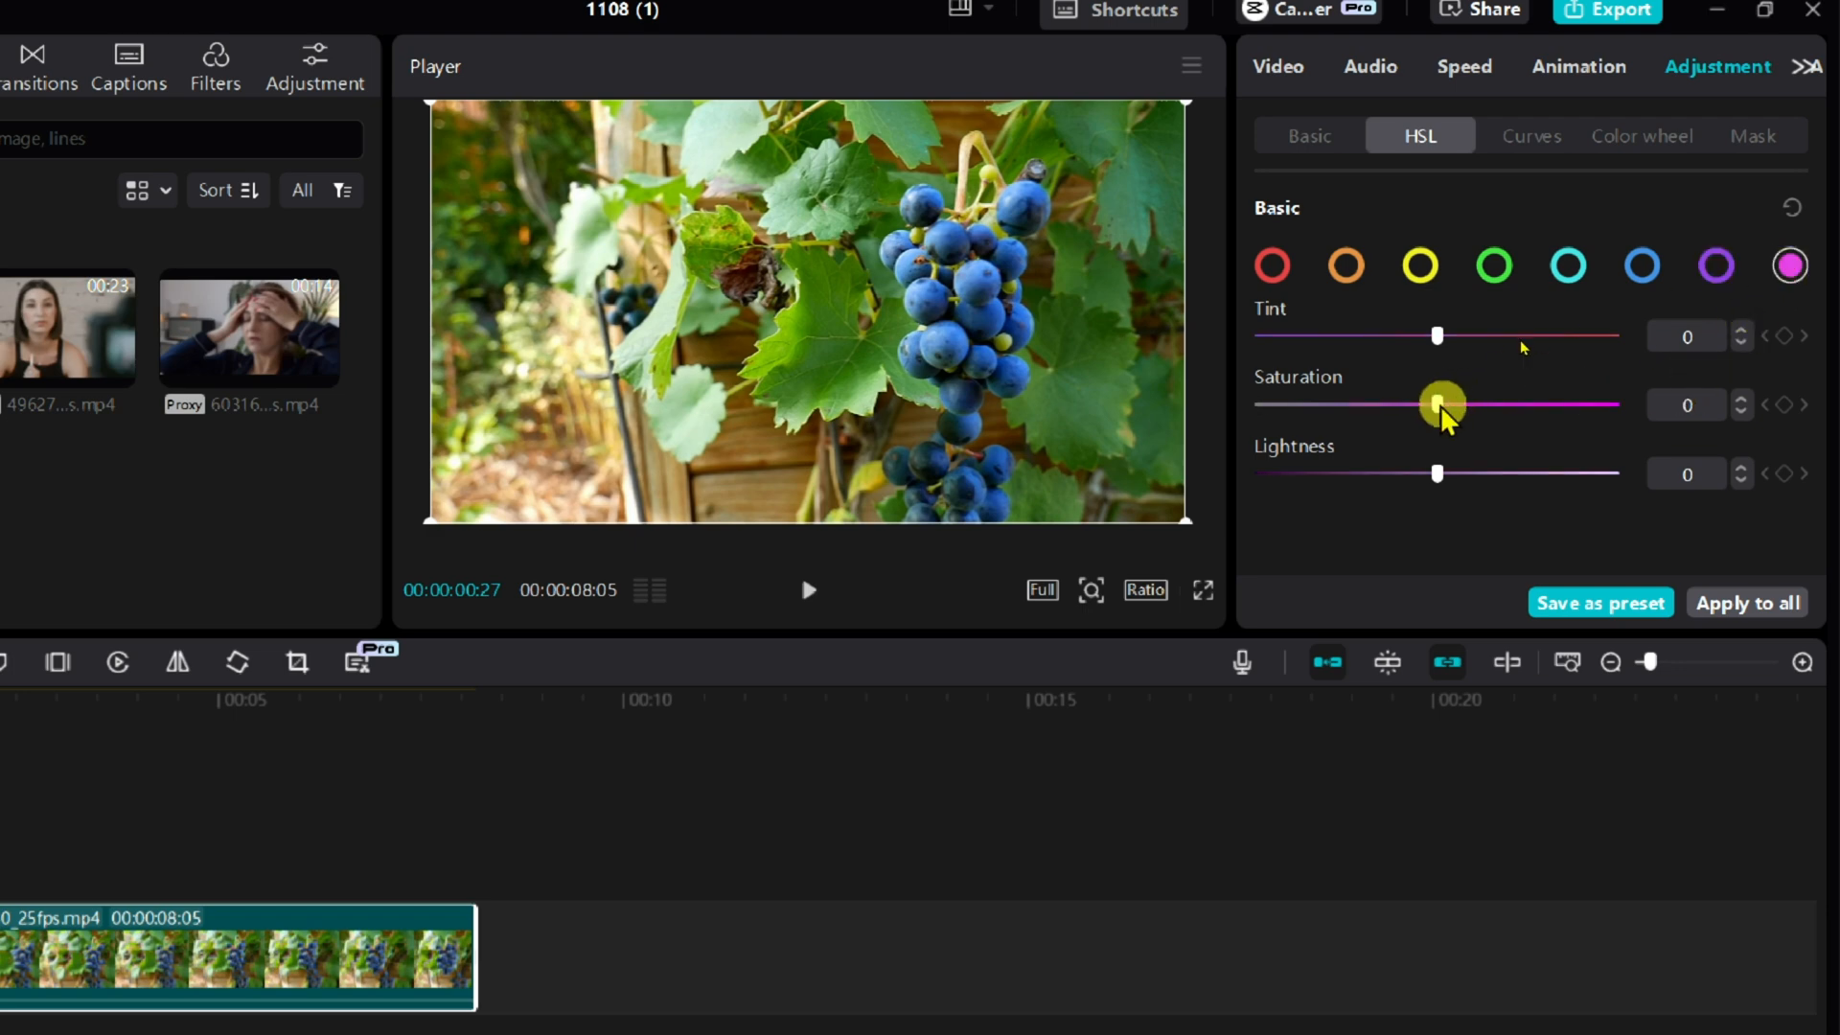
left_click_drag(1441, 403, 1259, 403)
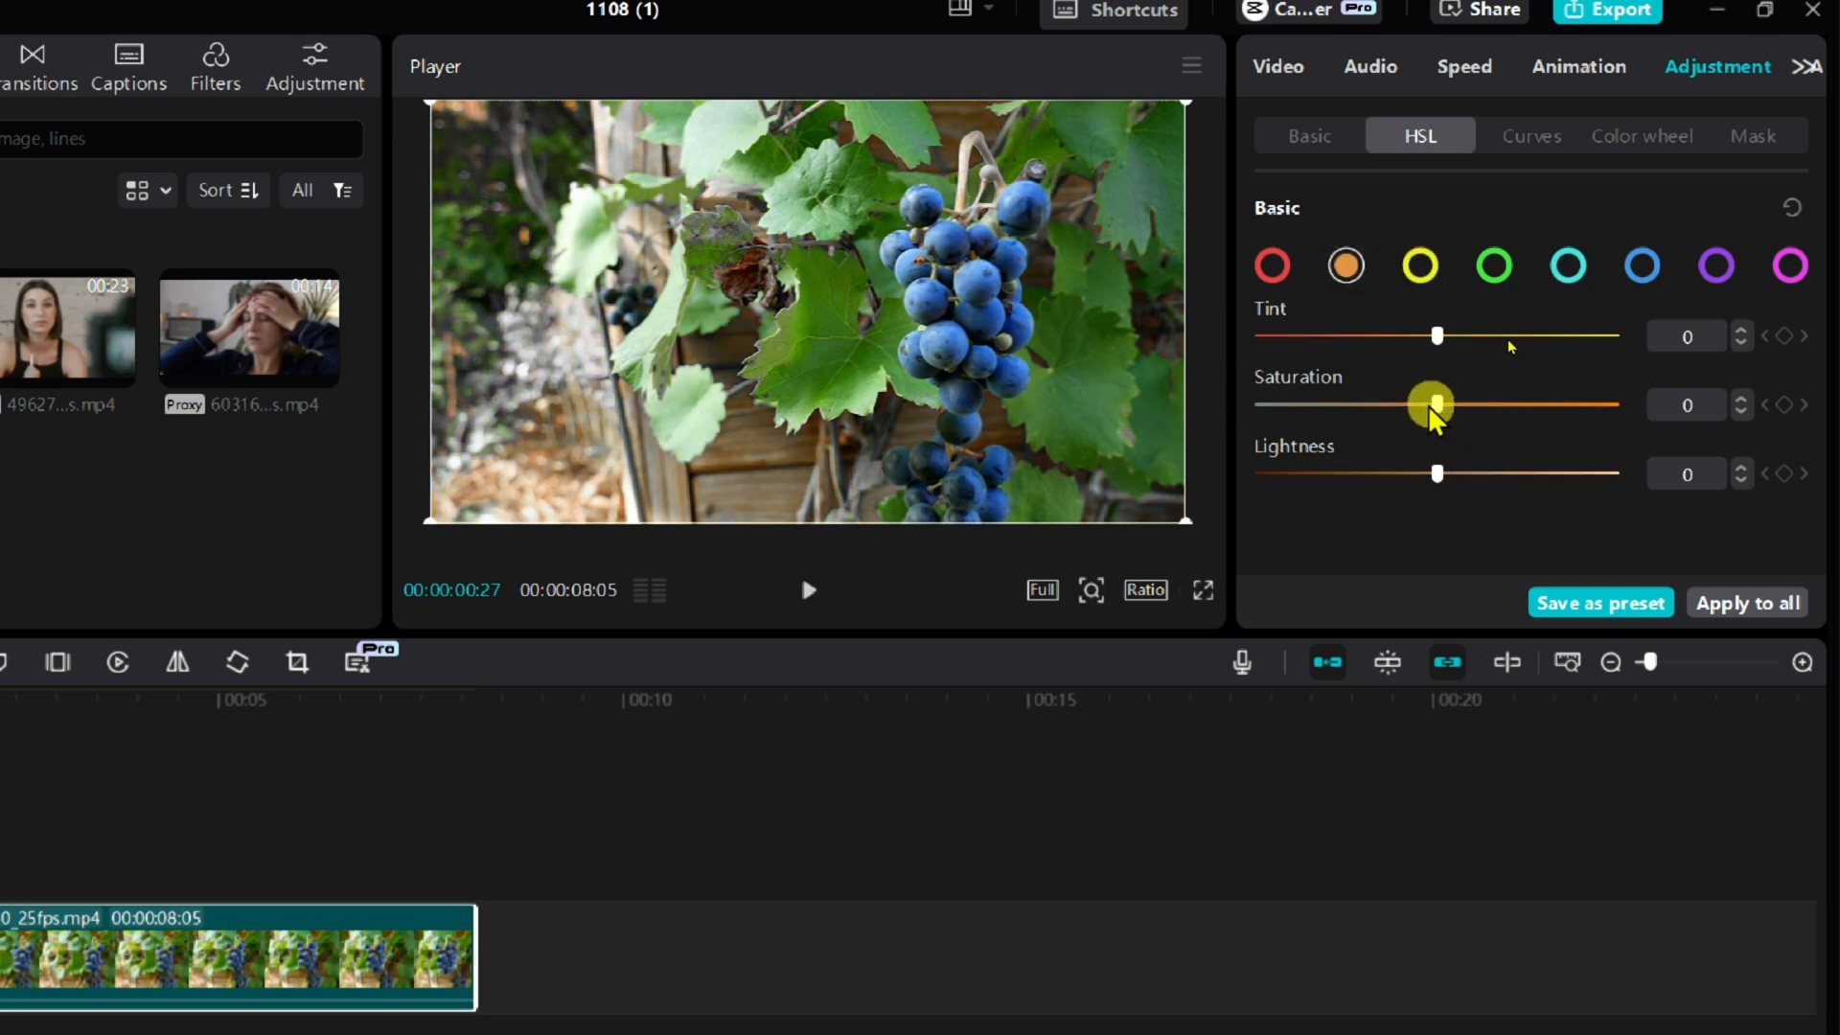
left_click_drag(1429, 404, 1391, 404)
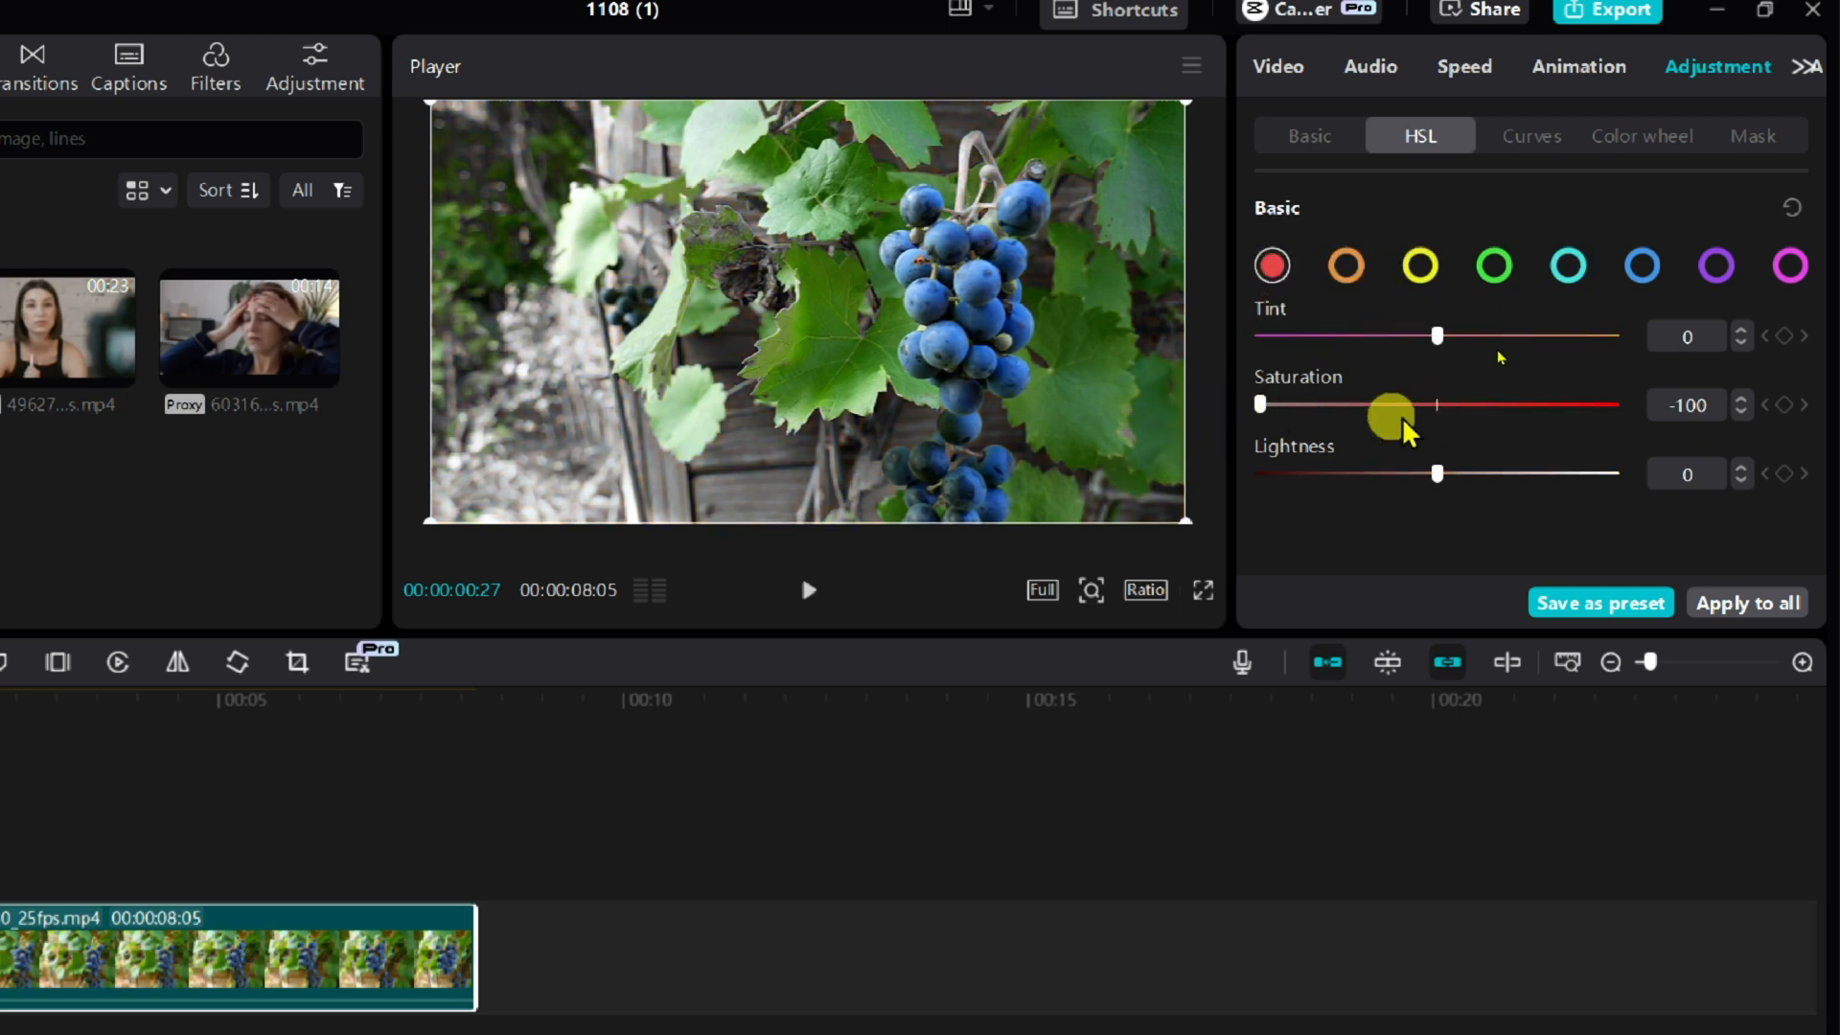
left_click(1494, 267)
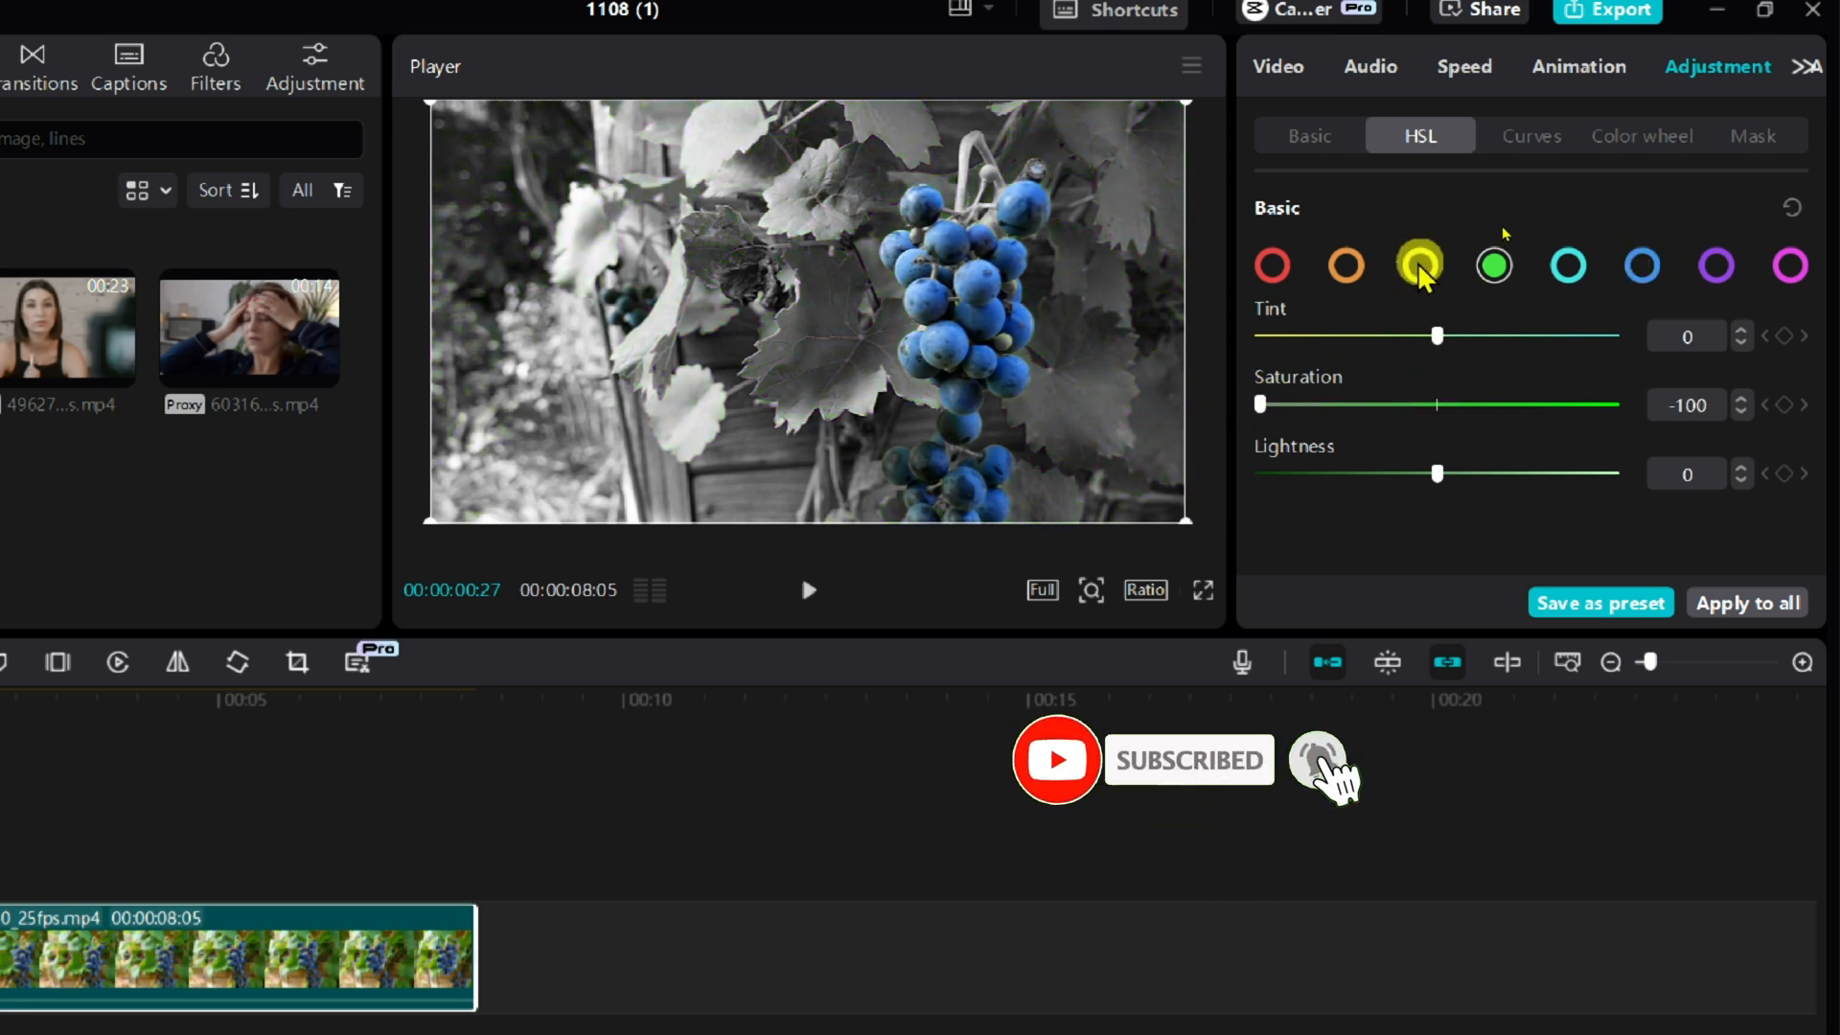
left_click(1642, 266)
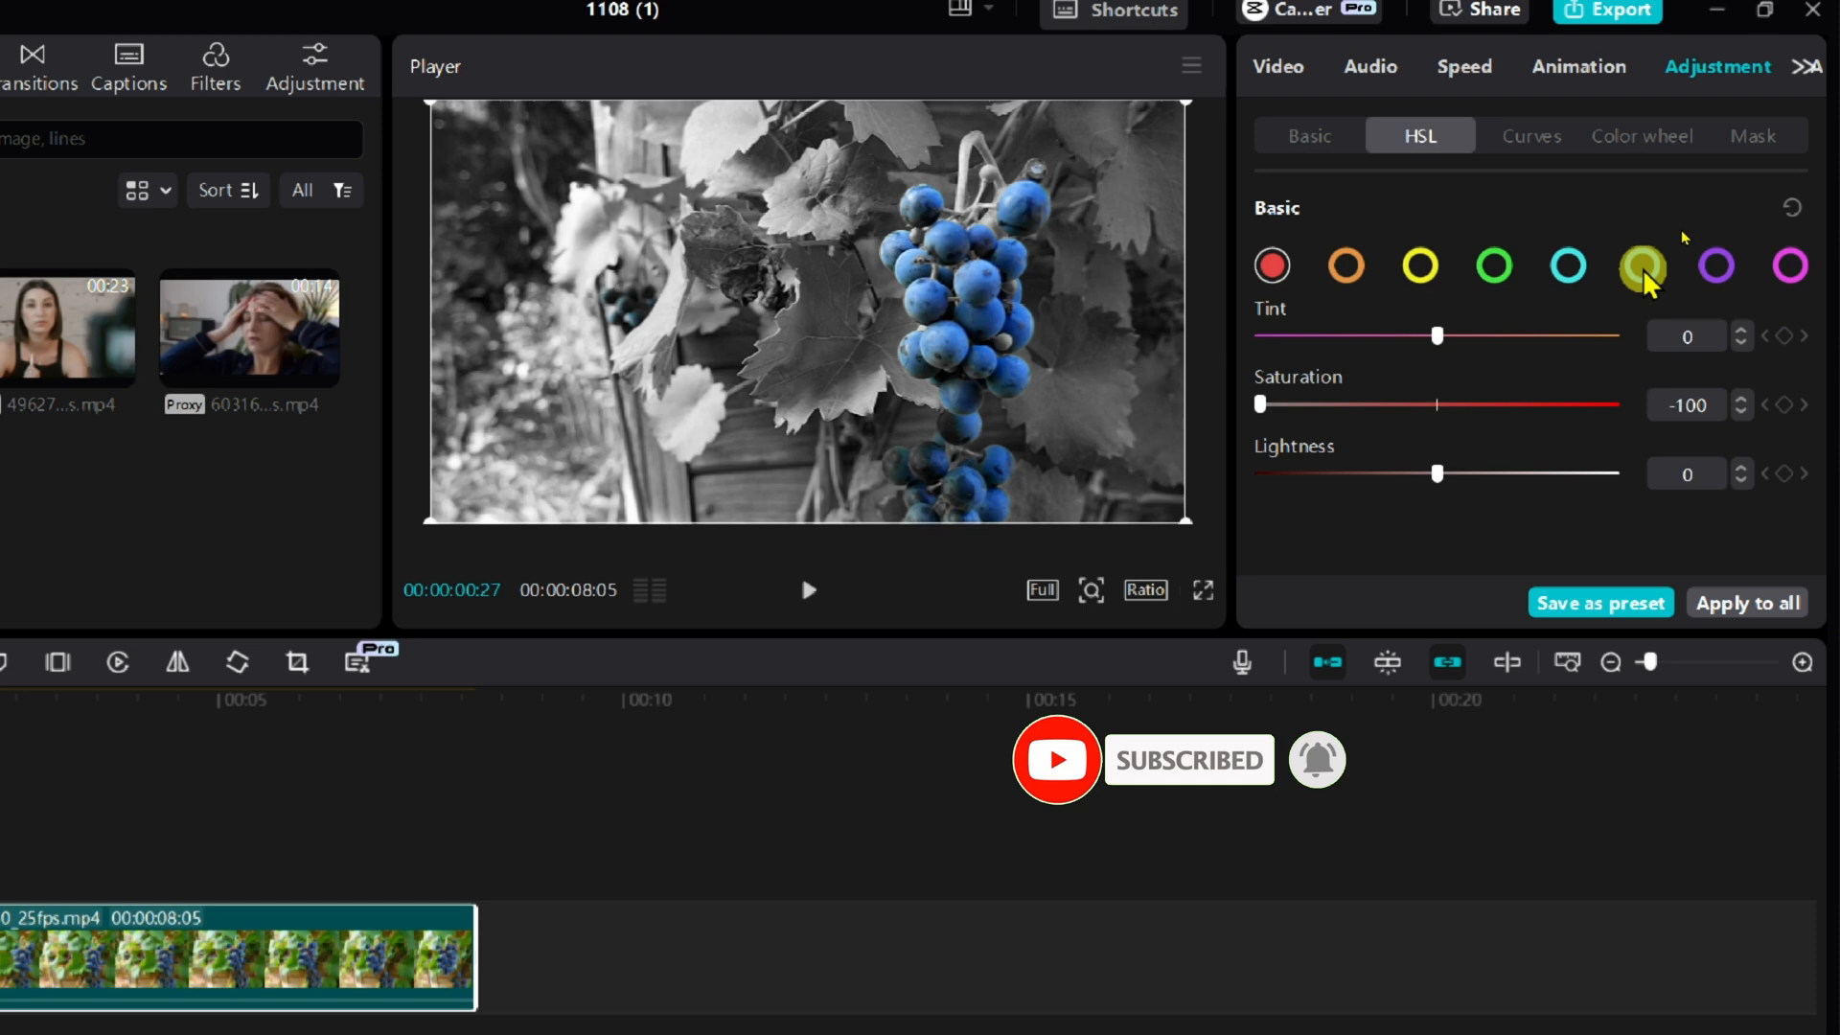
left_click(1795, 265)
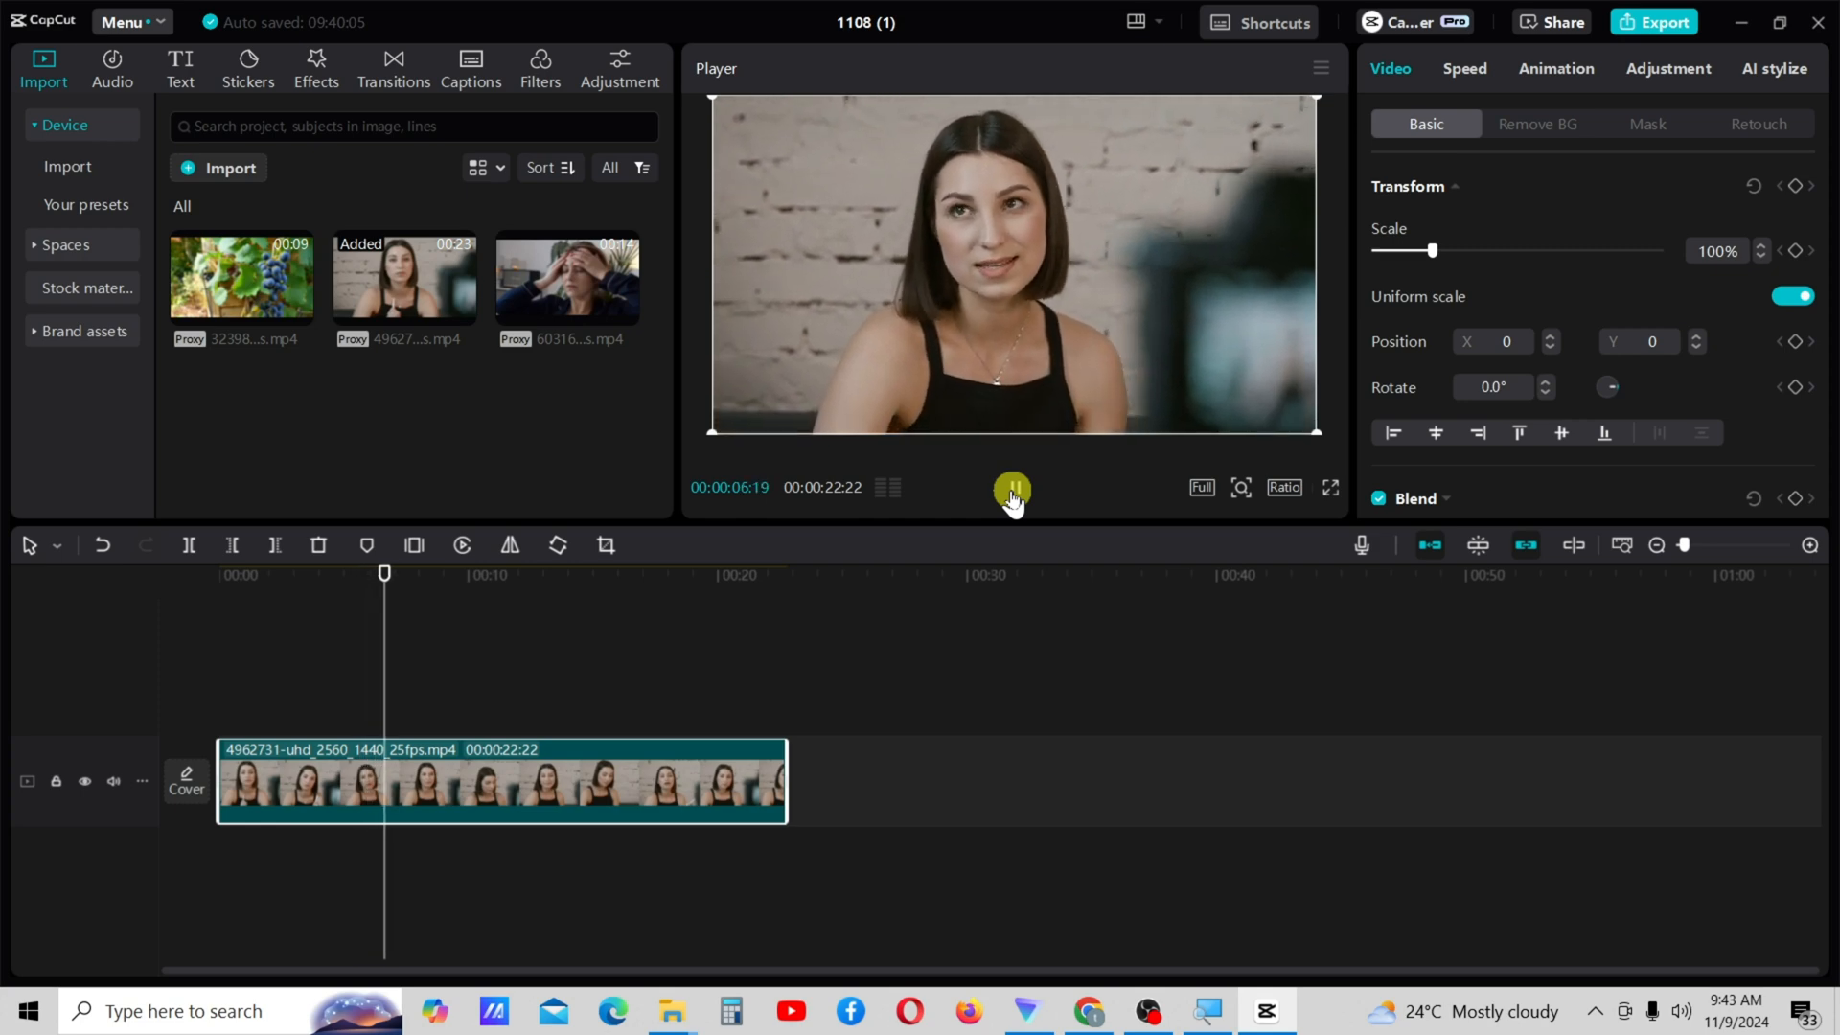
- Play back the talking-woman clip in the Player
left_click(1014, 488)
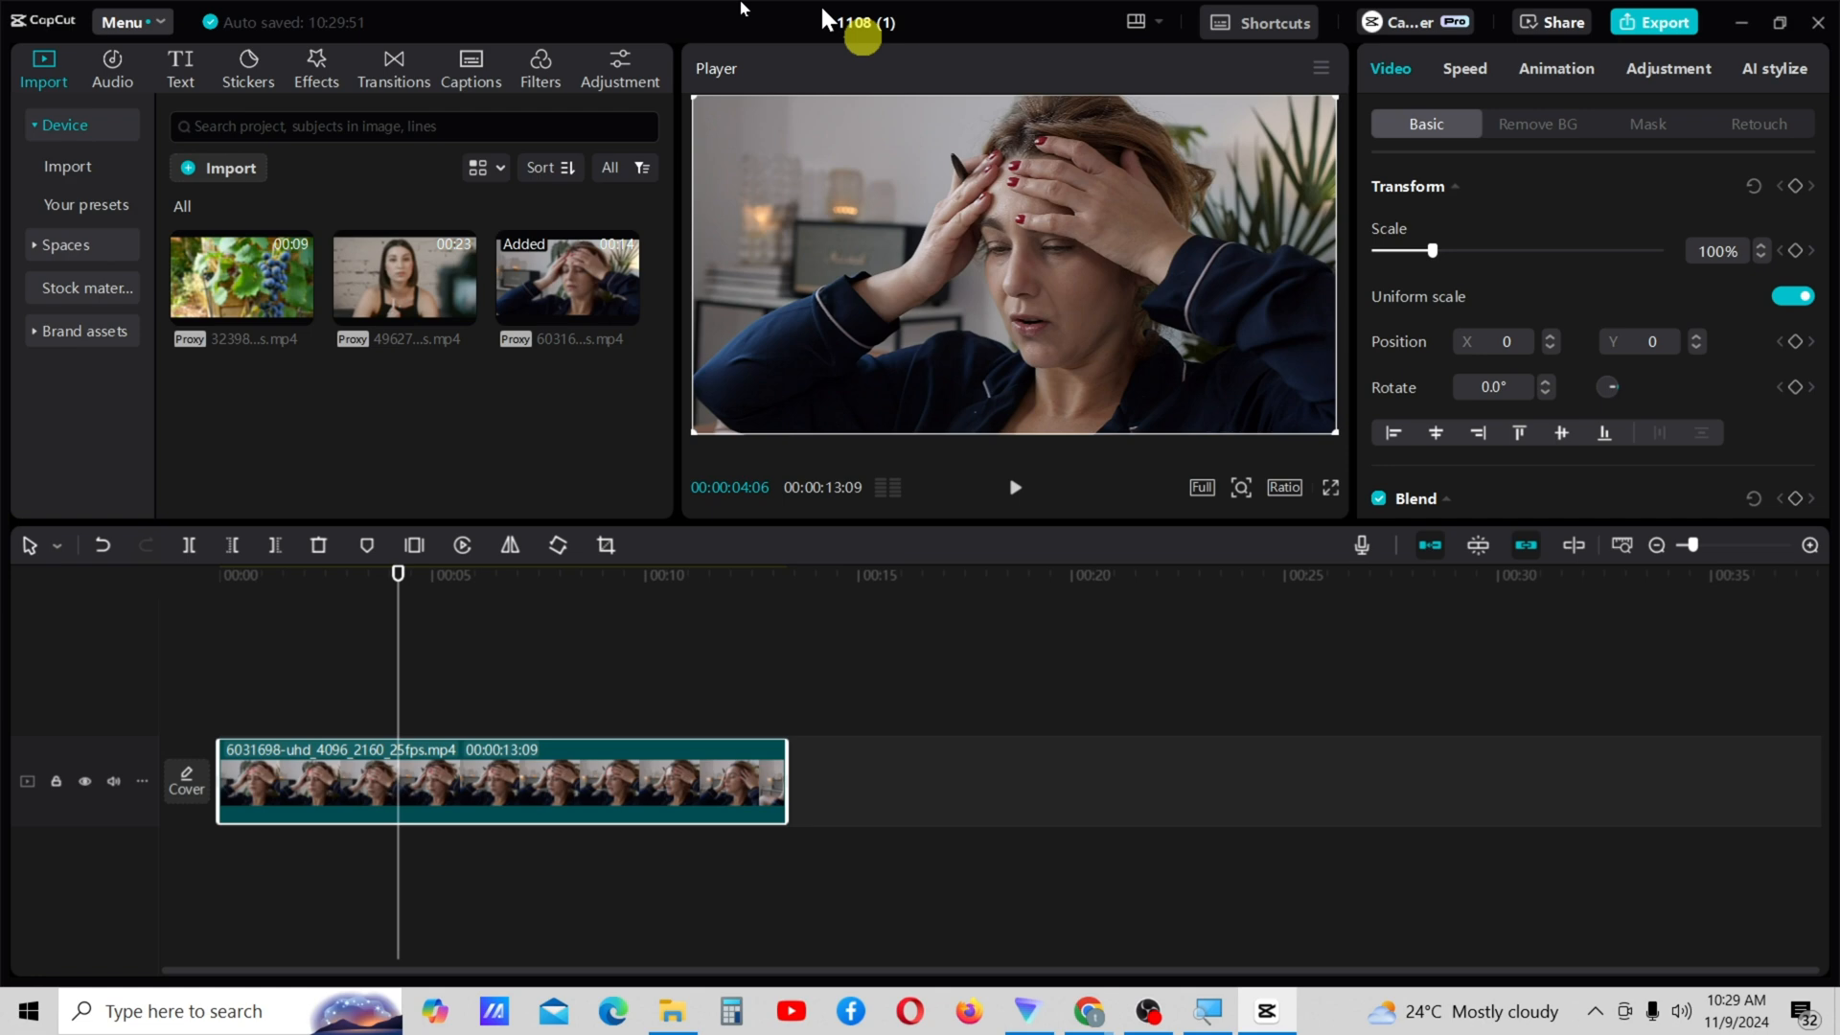
- Add the Quick Math effect from the Effects panel onto its own track
left_click(317, 62)
type("quick math effect")
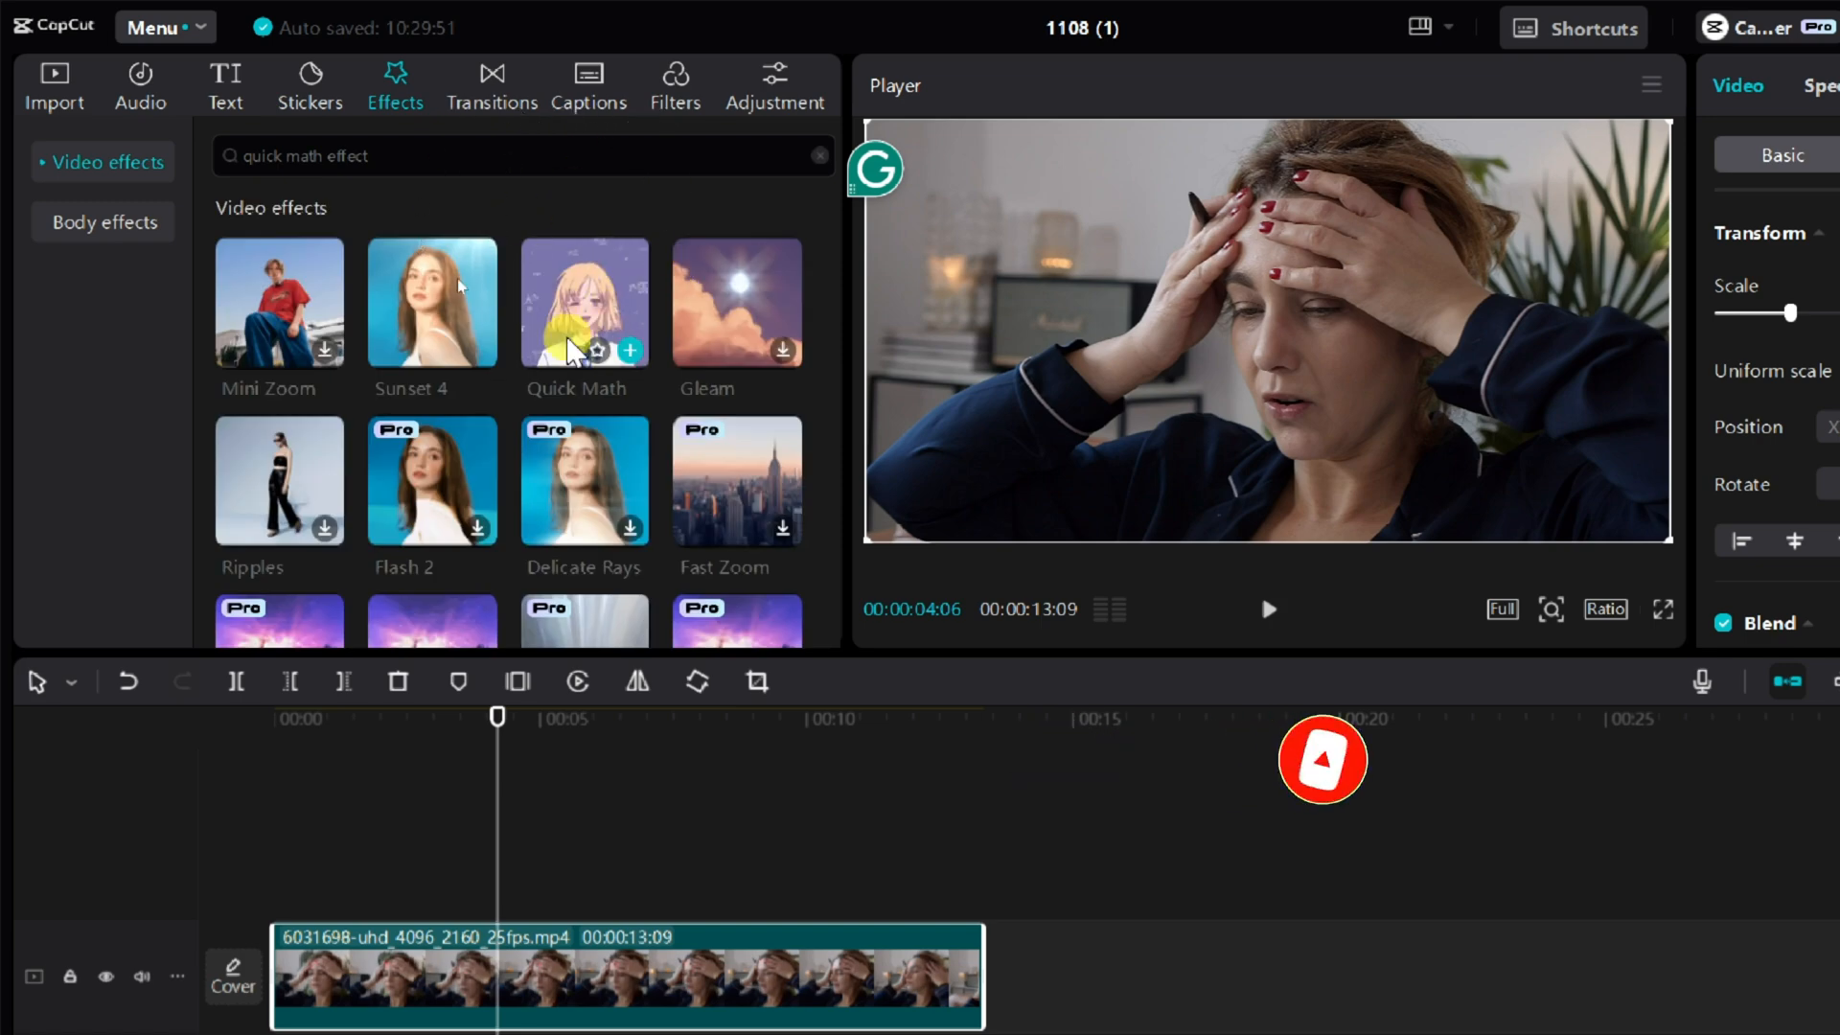
left_click(630, 350)
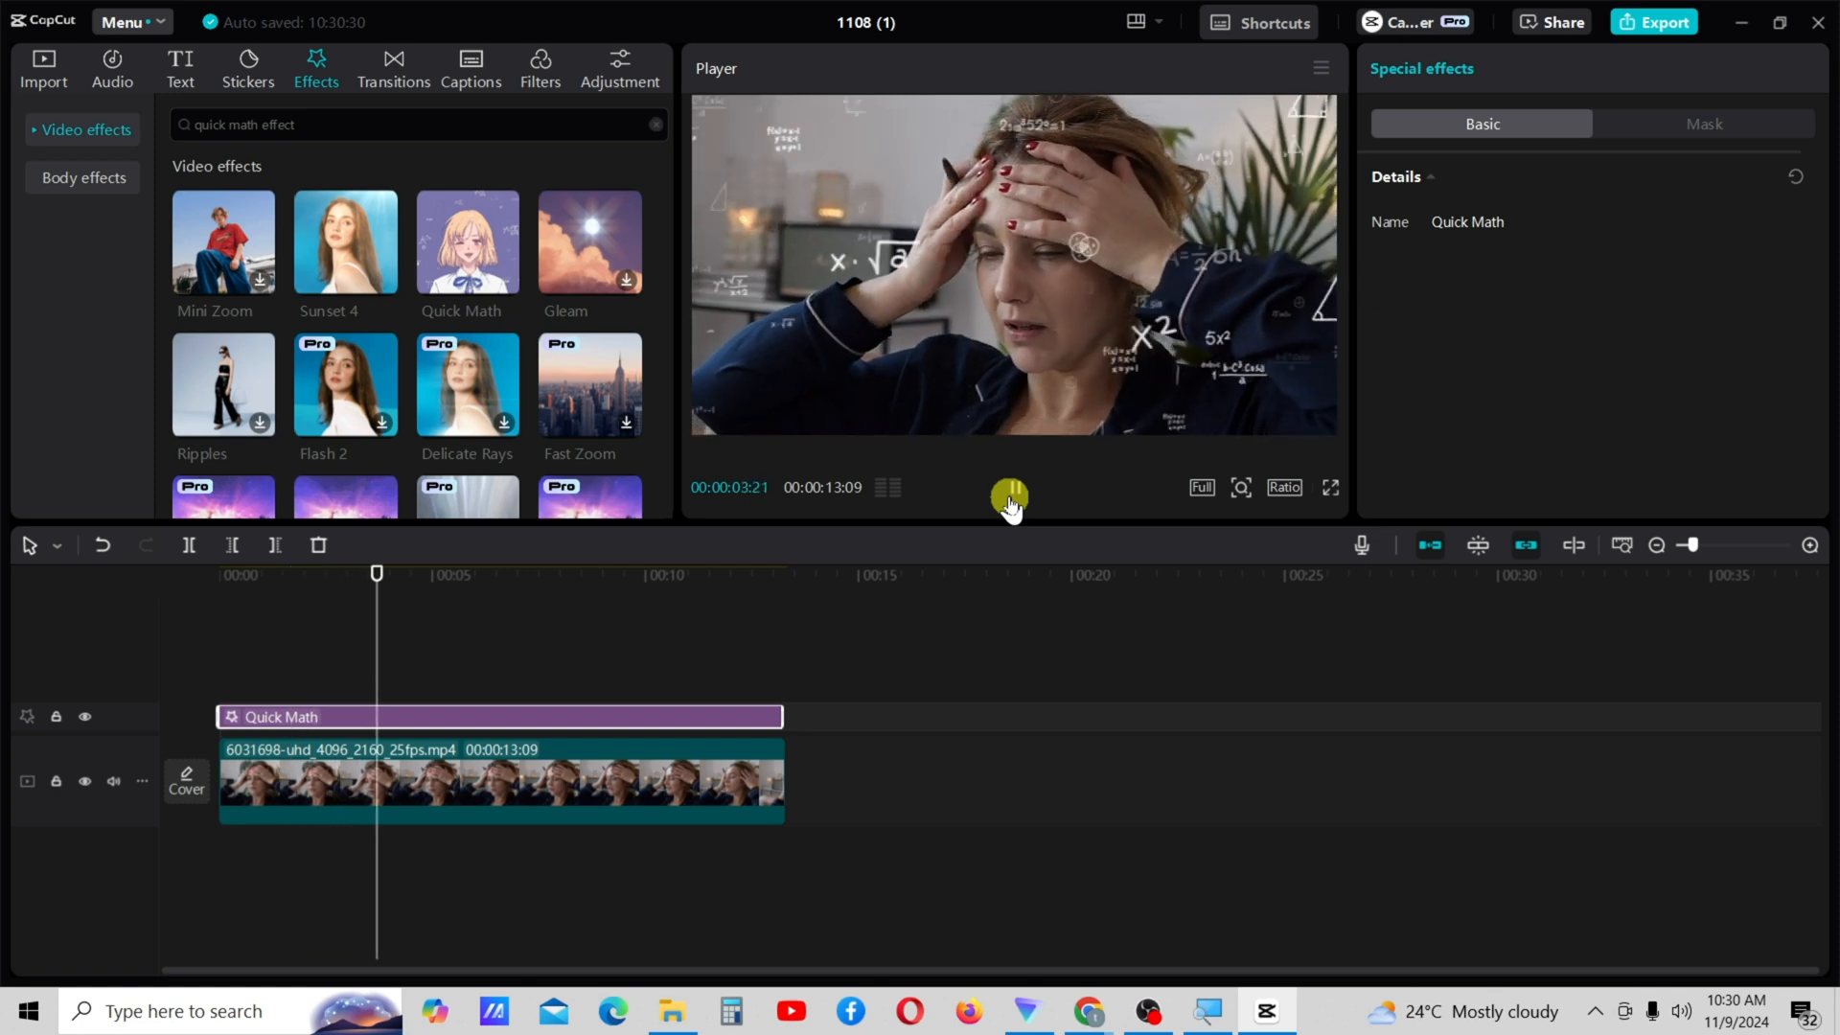
- Set the head-holding clip's blend opacity to 87%
left_click_drag(376, 573, 461, 573)
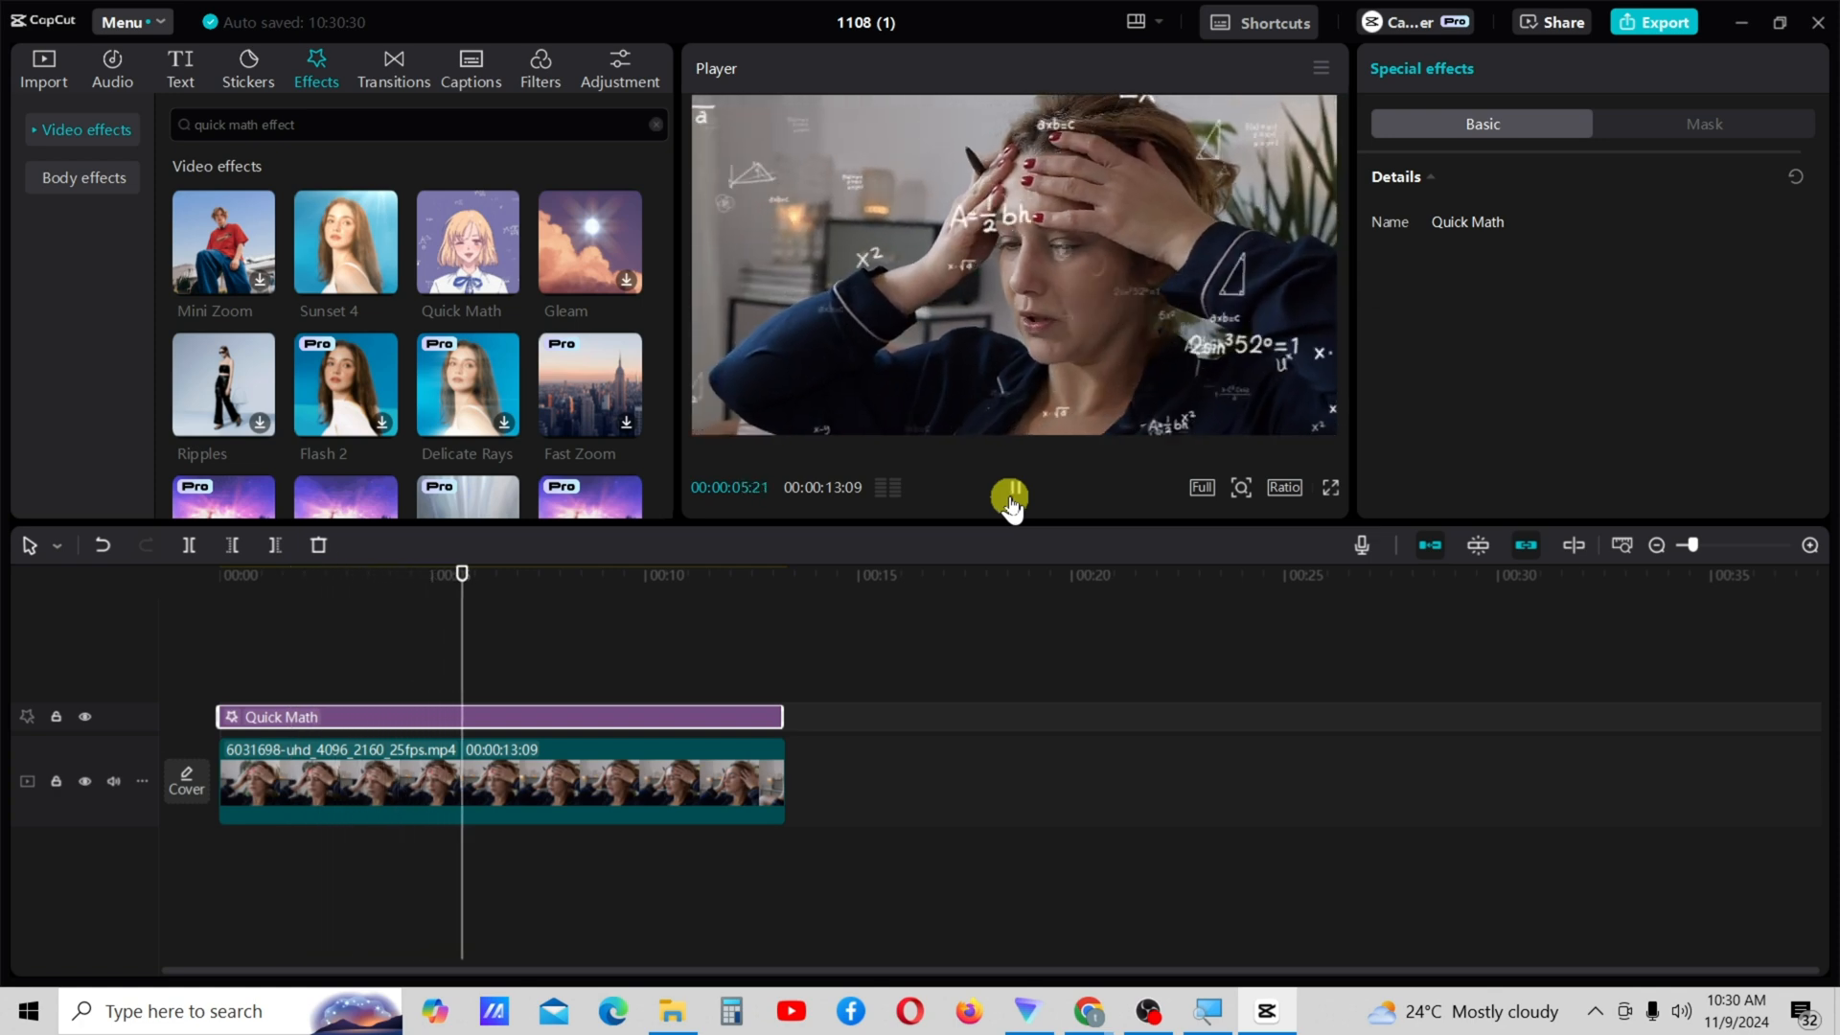
left_click(551, 790)
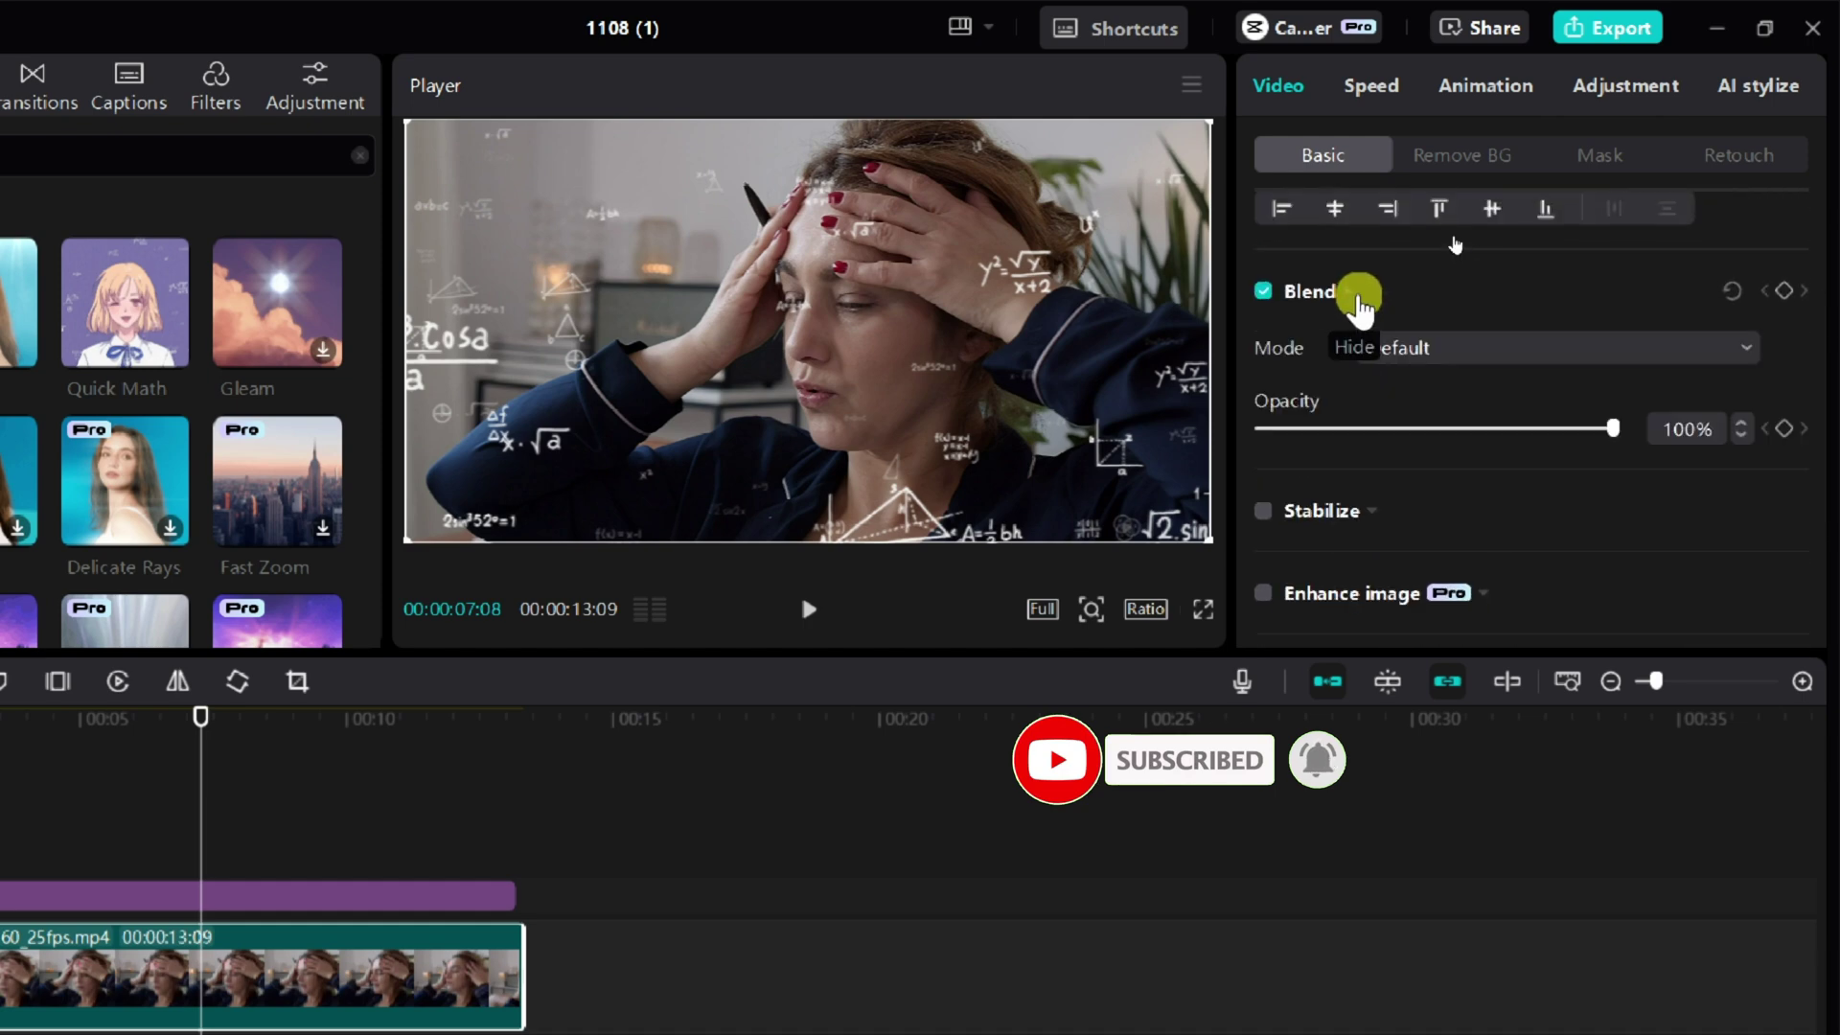
left_click_drag(1612, 427, 1569, 435)
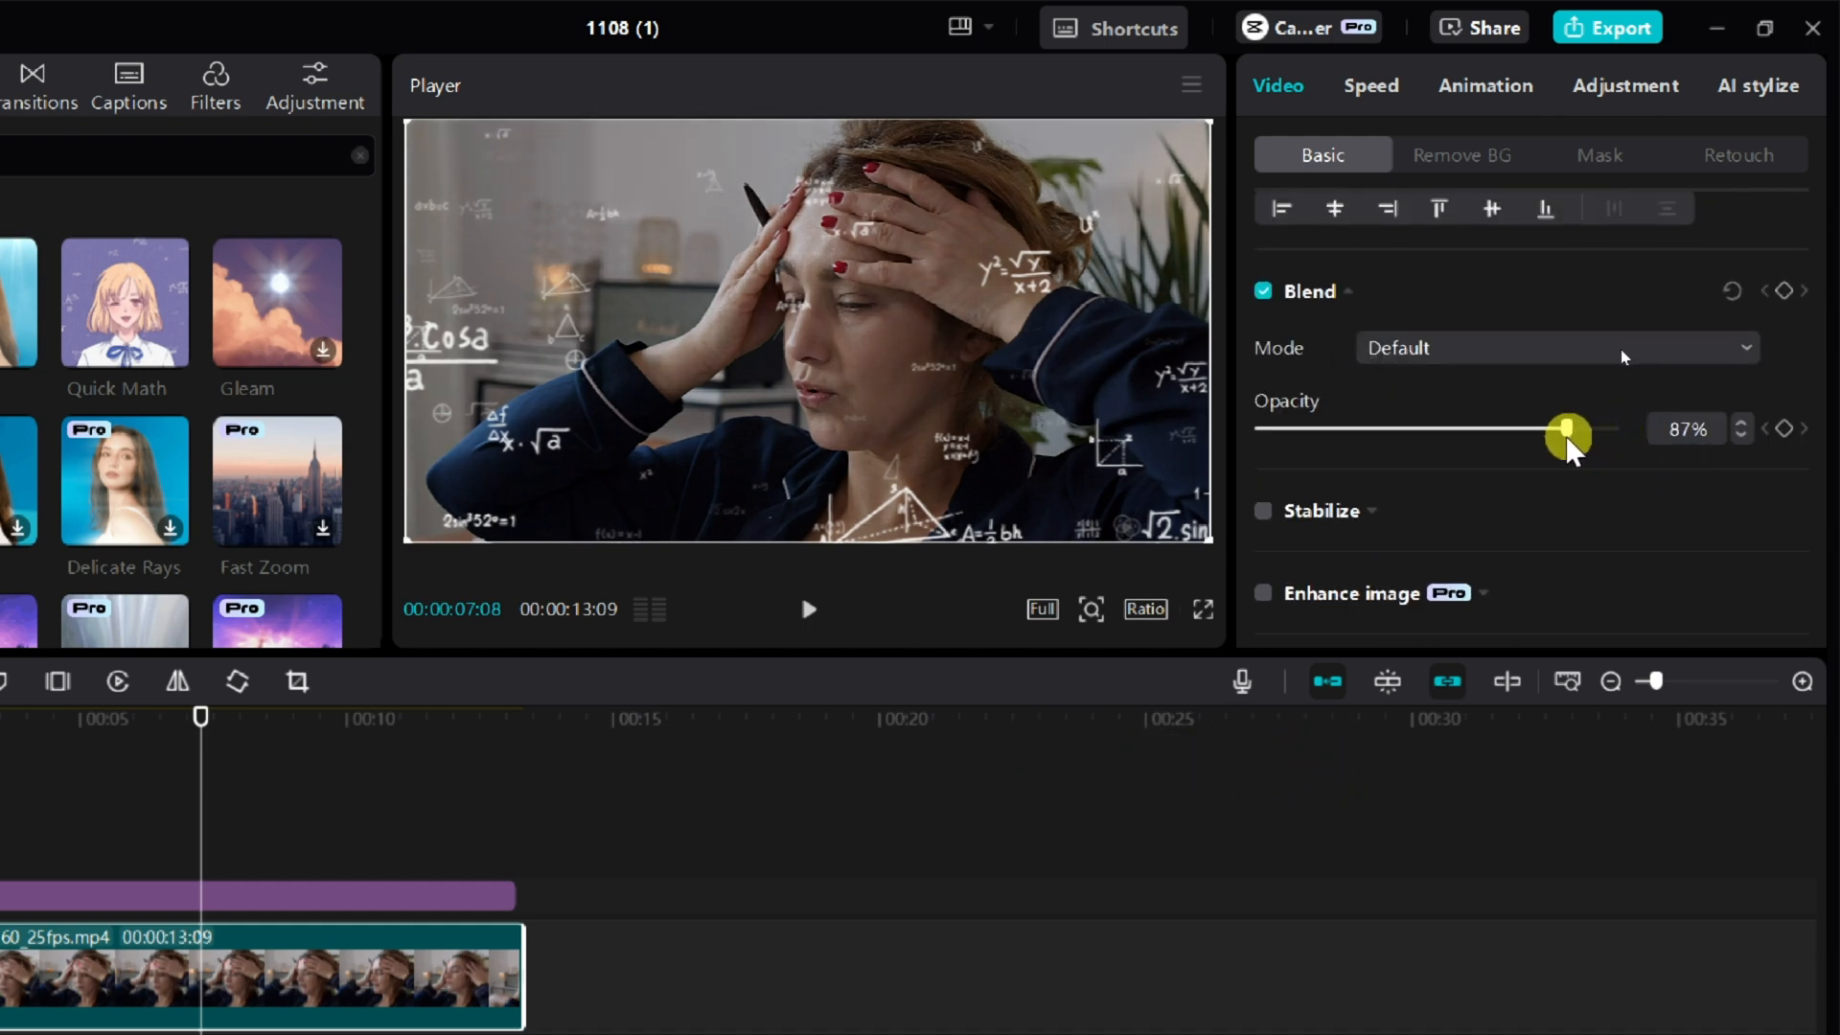